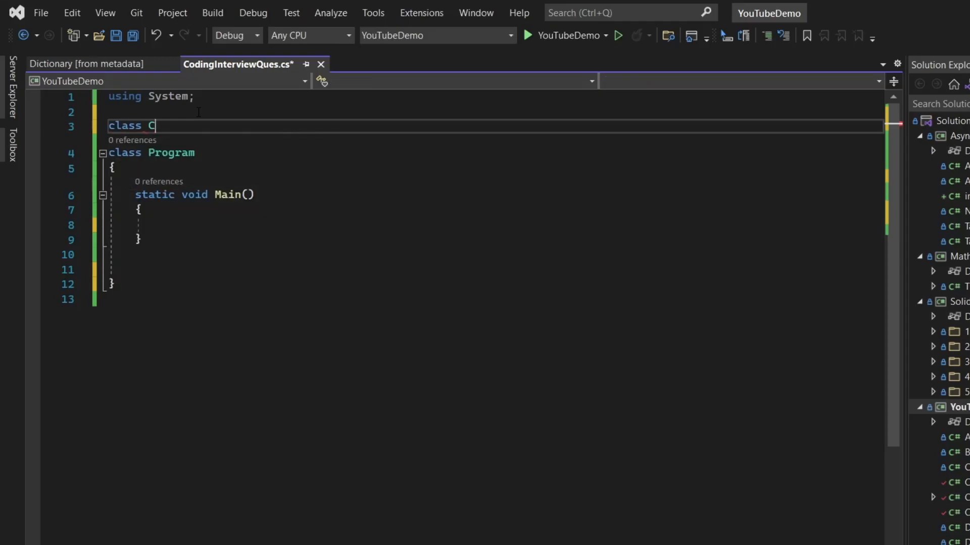
# - Write a Customer class with public int Id and string Name auto-properties above Program
pyautogui.write('ustomer')
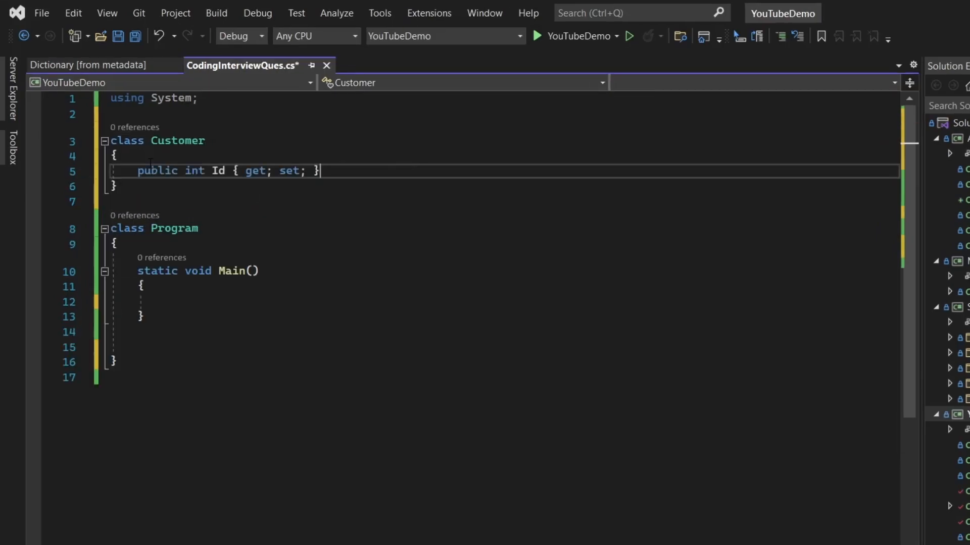
pyautogui.write('public string Name { get; set; }')
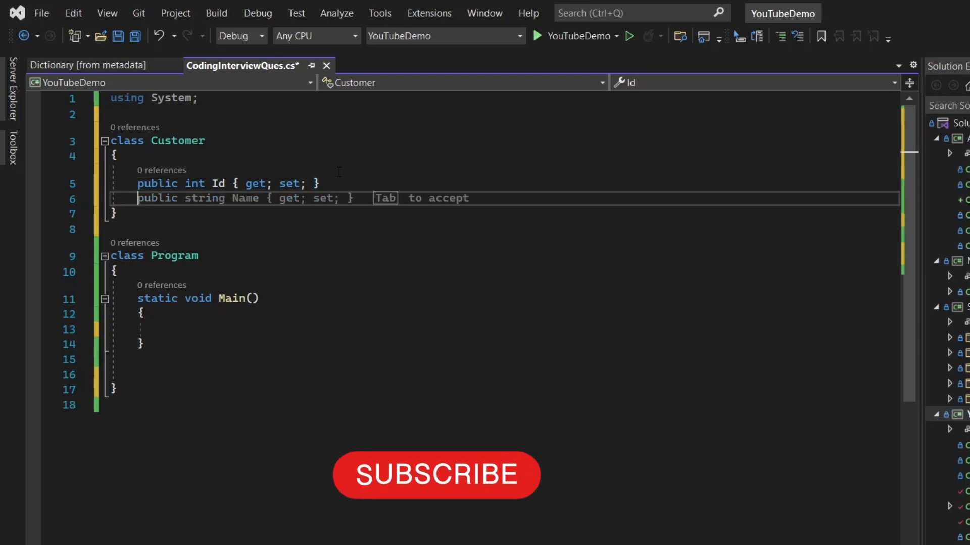
pyautogui.press('Tab')
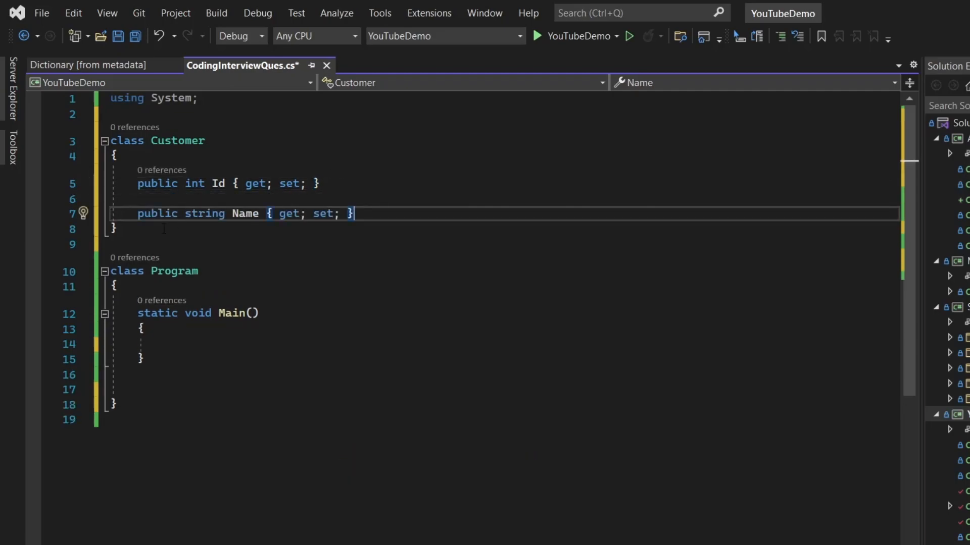
pyautogui.write('c')
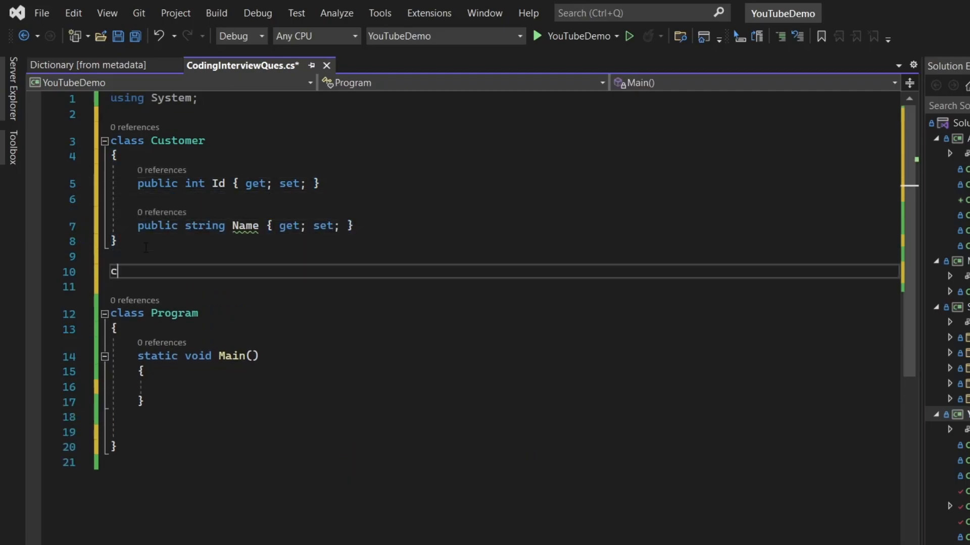
# - Define class Order with Id, CustomerId and ProductName { get; set; } properties
pyautogui.write('lass Order')
pyautogui.click(498, 286)
pyautogui.write('{')
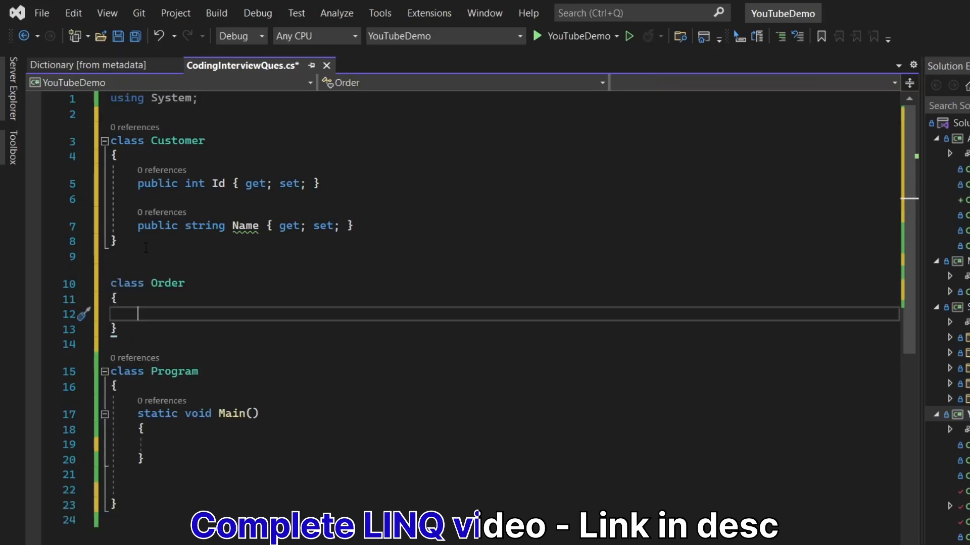
pyautogui.write('public int OrderId { get; set; }')
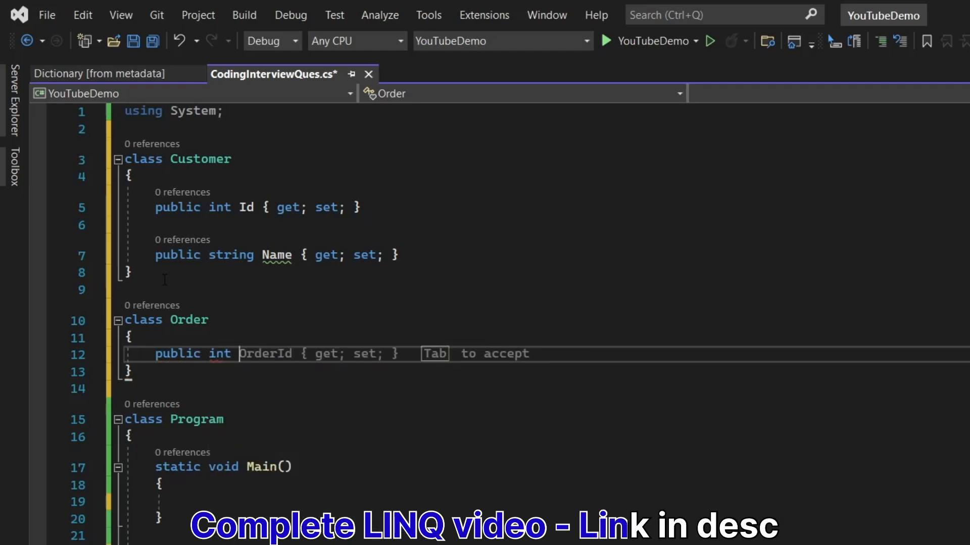
pyautogui.press('Tab')
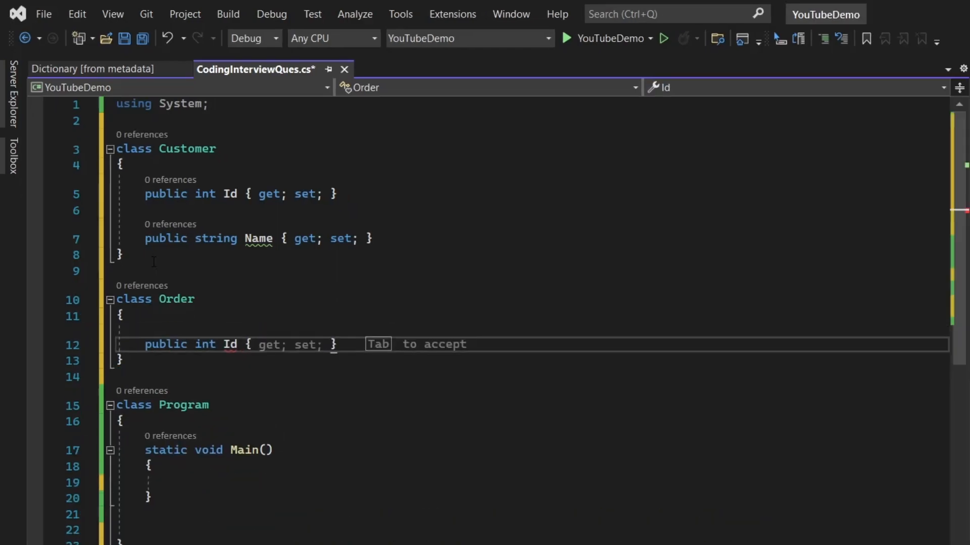
pyautogui.write('PUB')
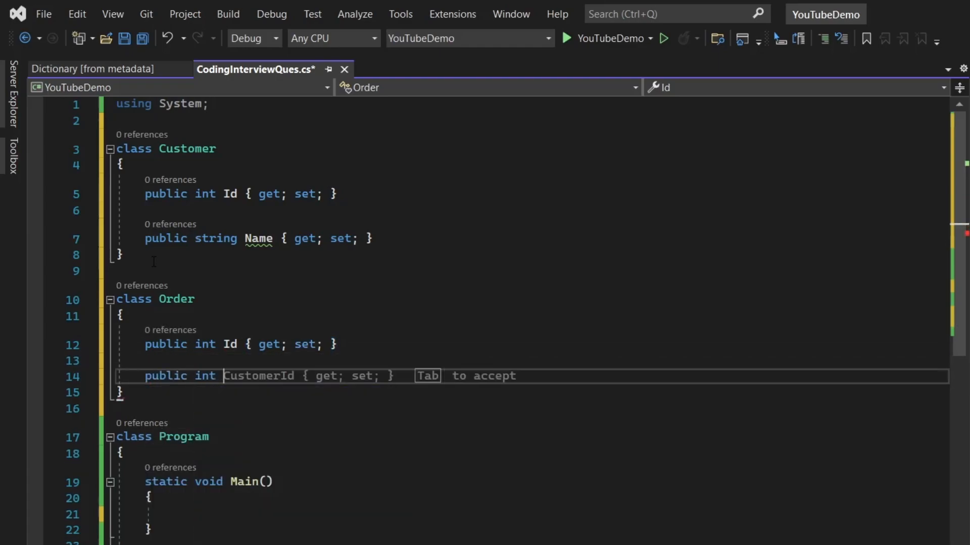
pyautogui.press('Tab')
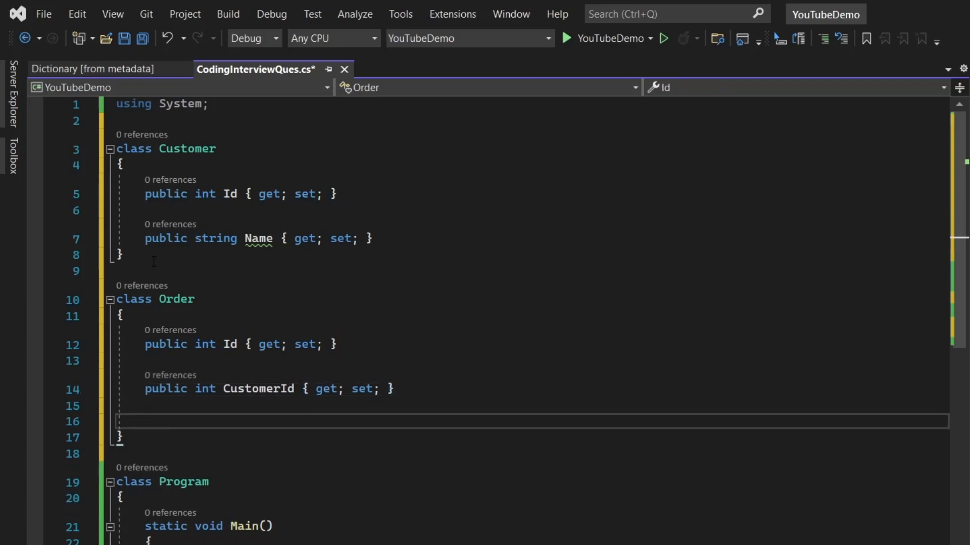
pyautogui.write('public string Custom')
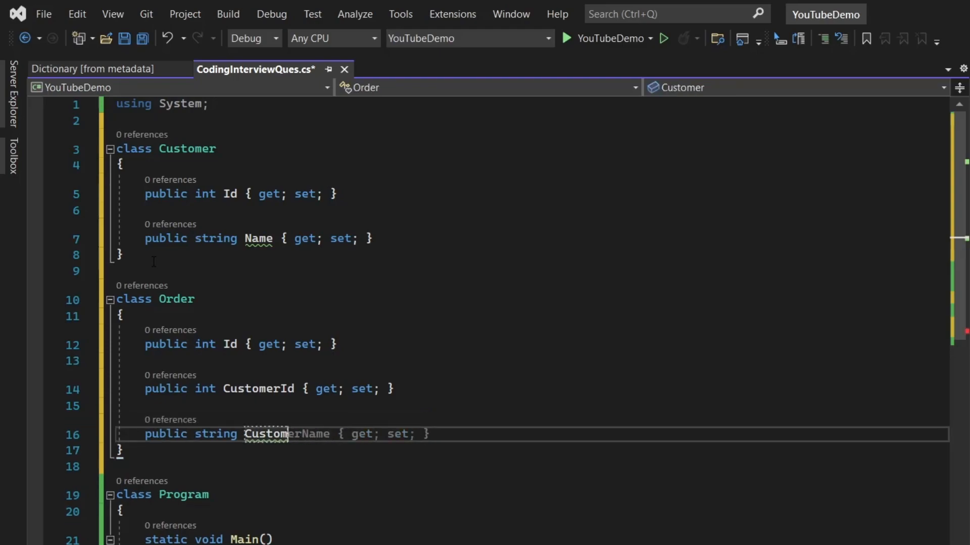
pyautogui.write('Pro')
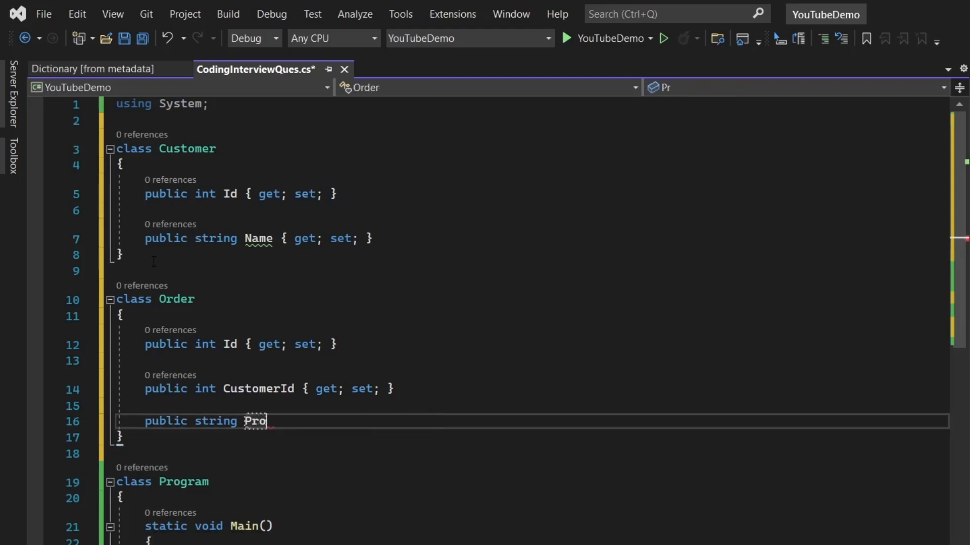
pyautogui.write('ductName')
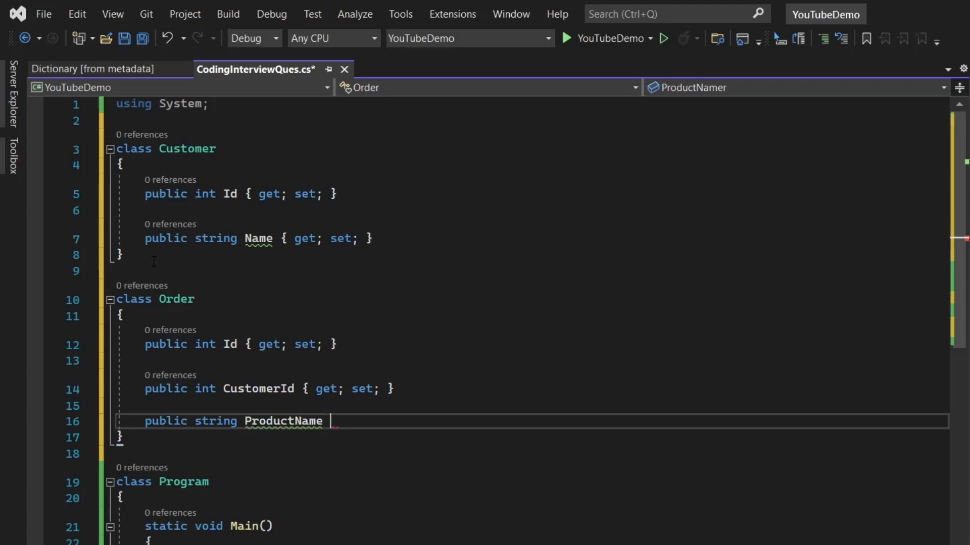
pyautogui.write('{ get; set; }')
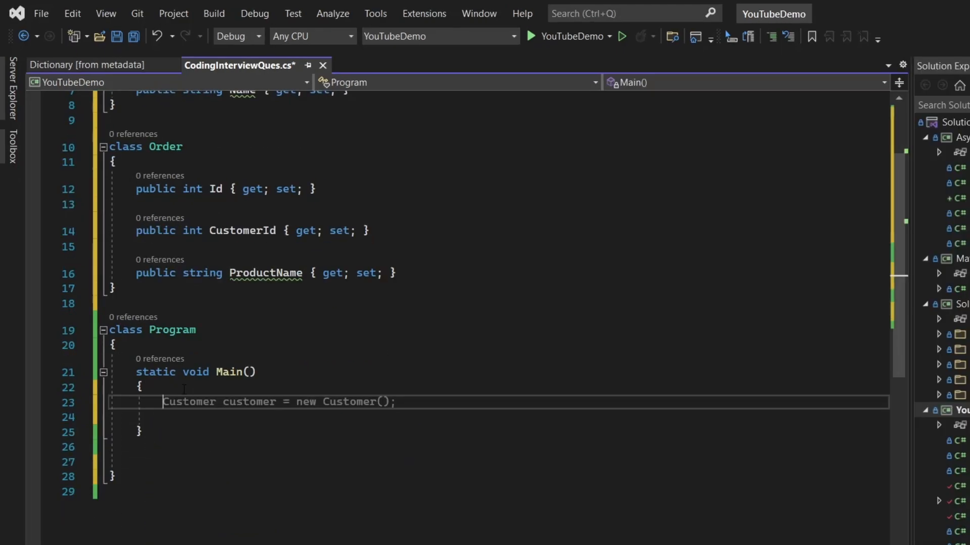
# - Declare var customers = new[] with a Customer initializer { Id = 1, Name = "Pankaj" }
pyautogui.write('var')
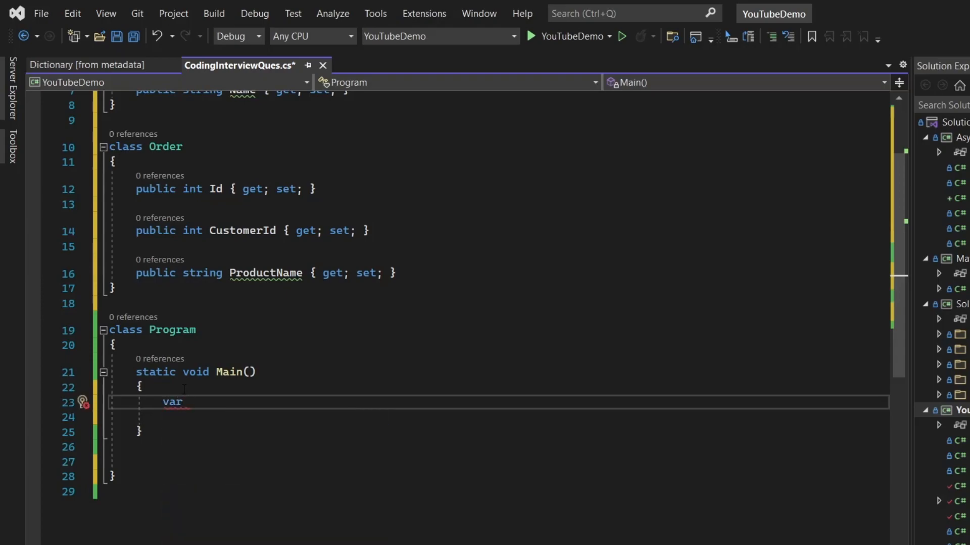
pyautogui.write('cust')
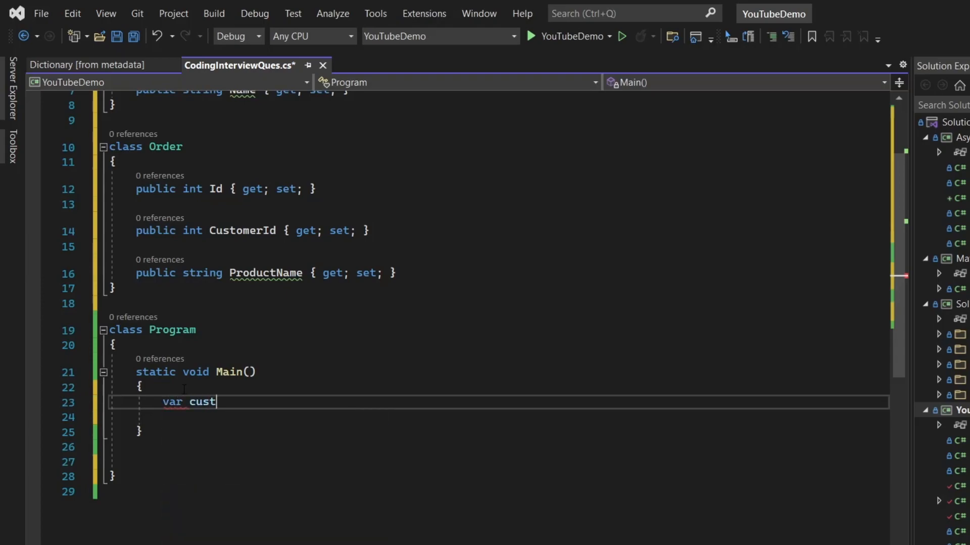
pyautogui.write('omers = new[]')
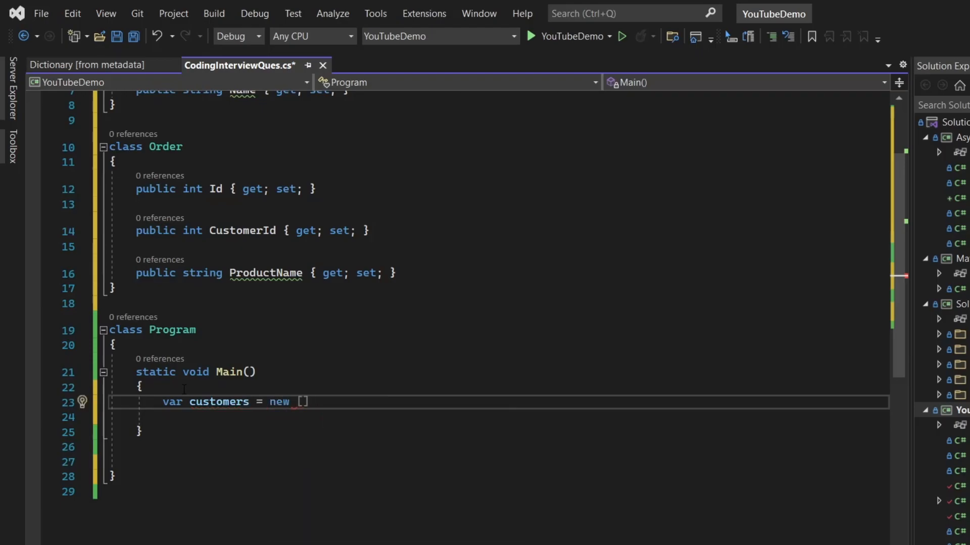
pyautogui.write('Customer')
pyautogui.write('new')
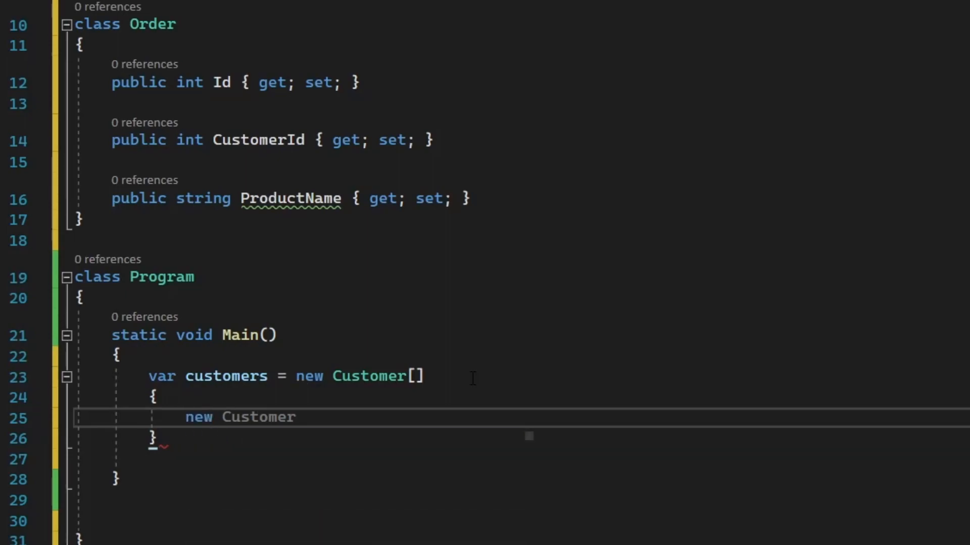
pyautogui.write('{ Id = 1,}')
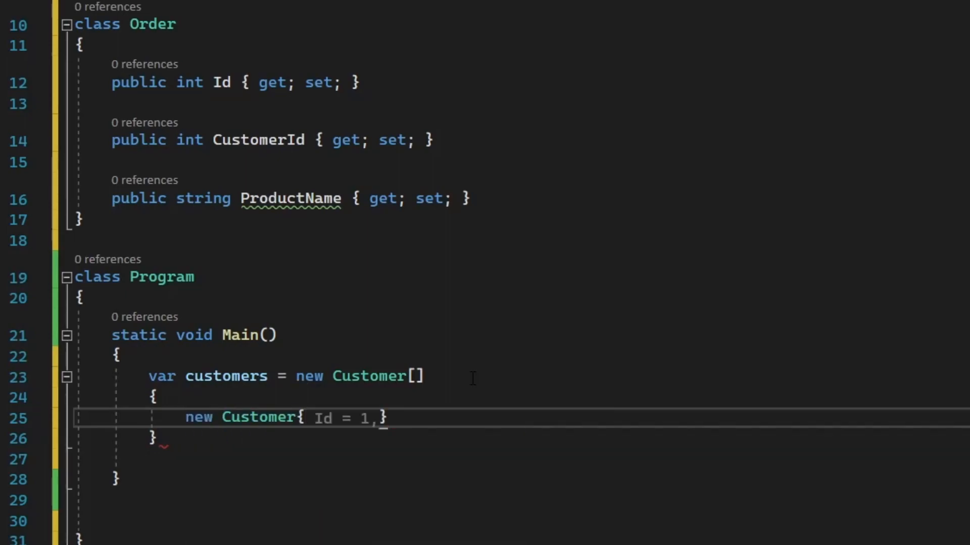
pyautogui.write('Name =""')
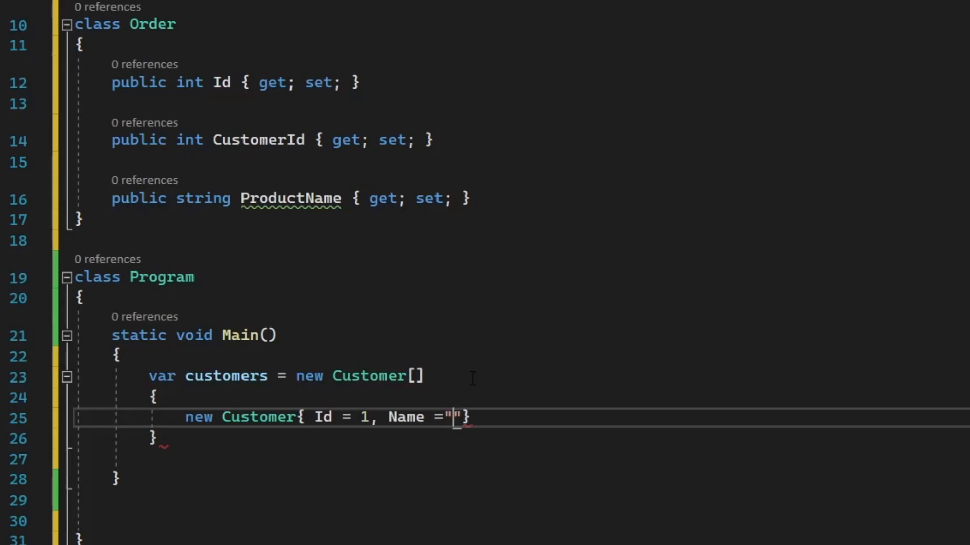
pyautogui.write('Pankaj')
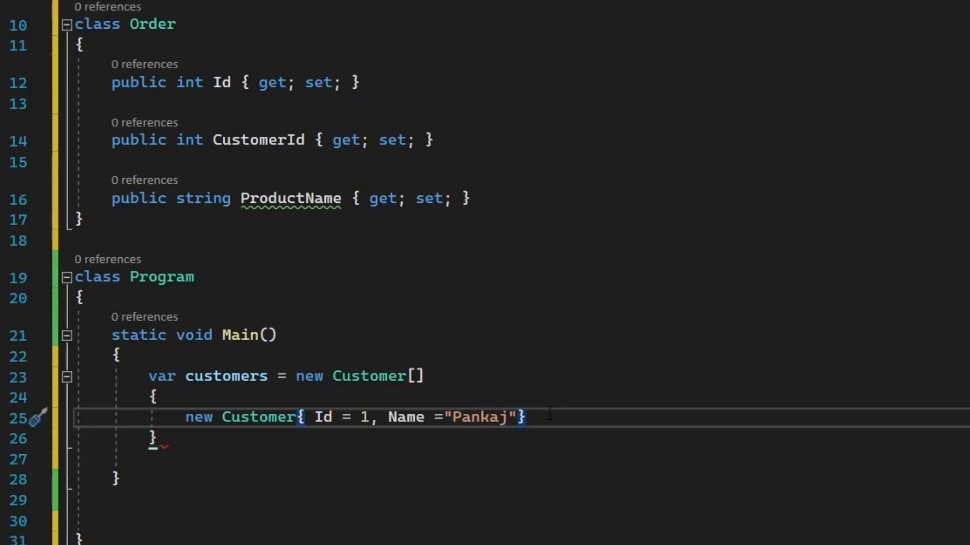
pyautogui.write(',')
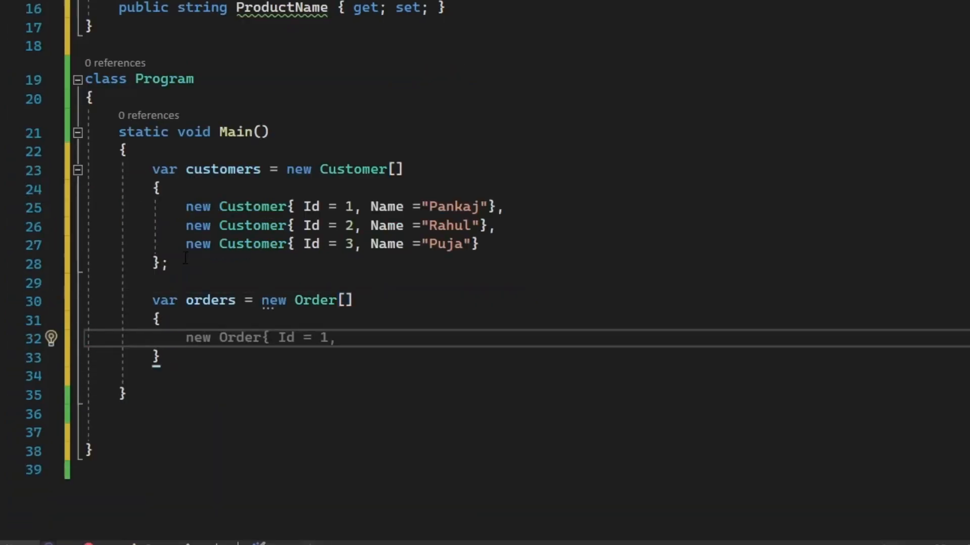
# - Fill the orders array with three Order initializers for Mobile, Clothes and AC
pyautogui.write('CustomerId = 2 },')
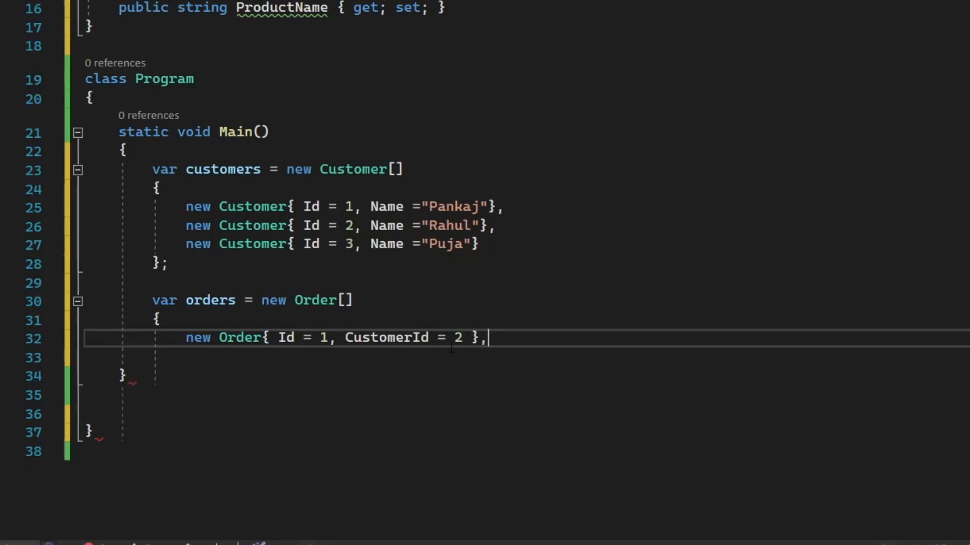
pyautogui.write('1,')
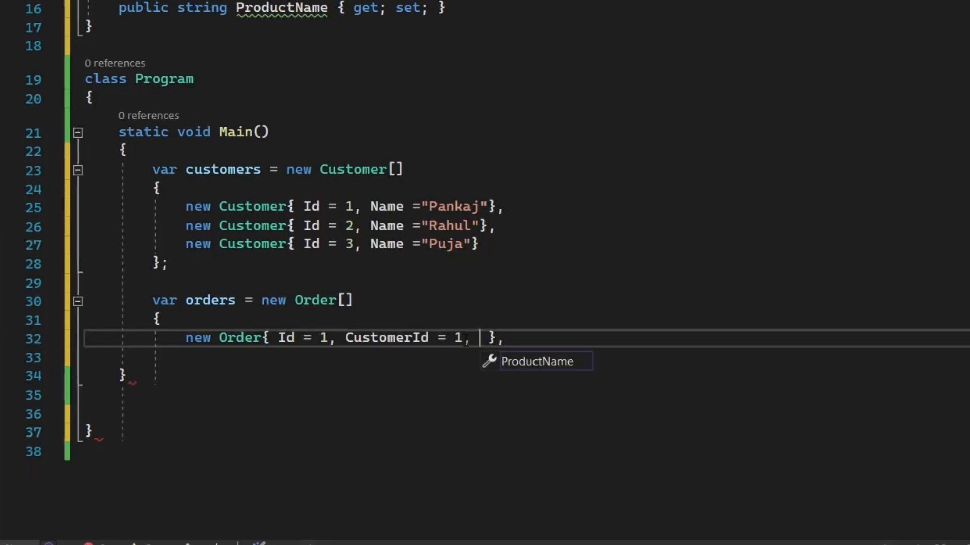
pyautogui.write('ProductName = "Mobile')
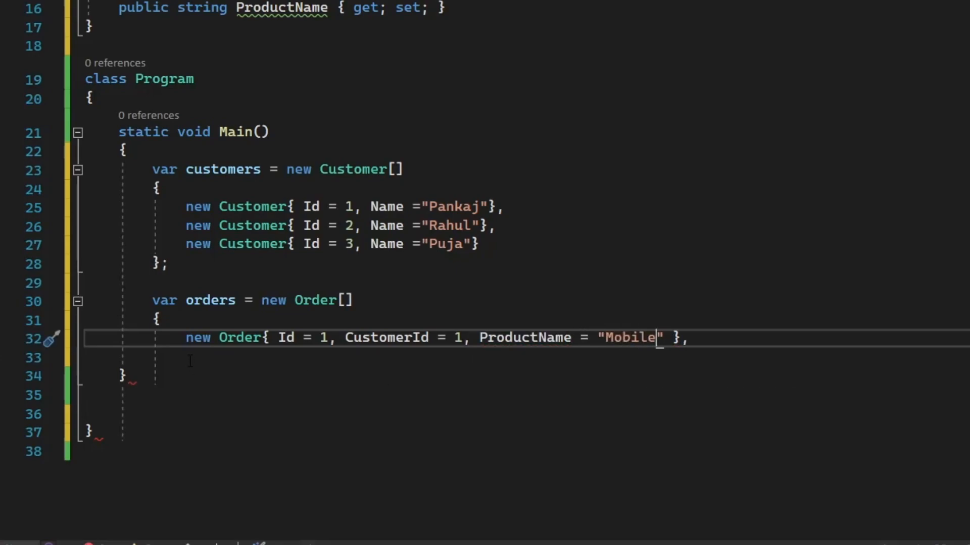
pyautogui.write('new Order{ Id = 2, CustomerId = 2, ProductName = "Mobile" },')
pyautogui.write('new Order{ Id = 3, CustomerId = 3, ProductName = "Mobile" },')
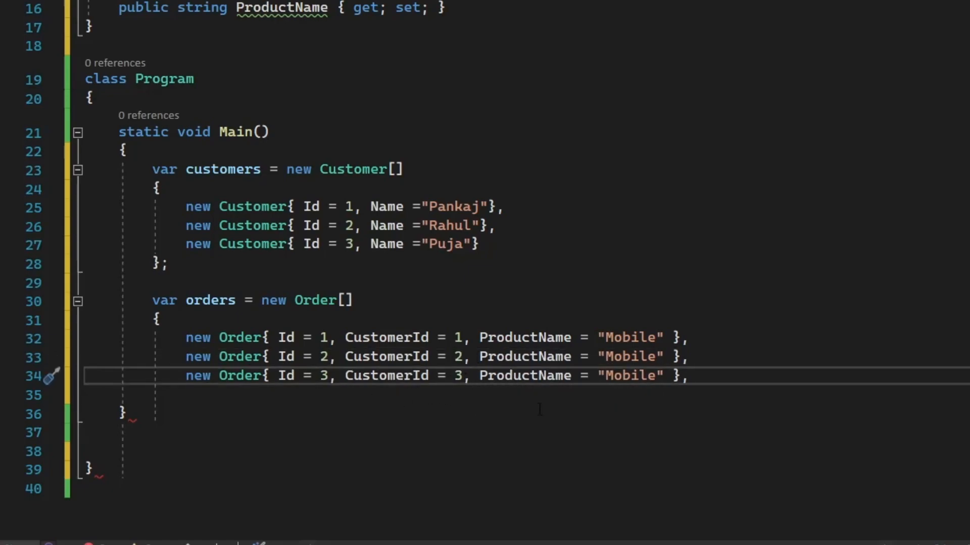
pyautogui.write('Clothes')
pyautogui.write('AC')
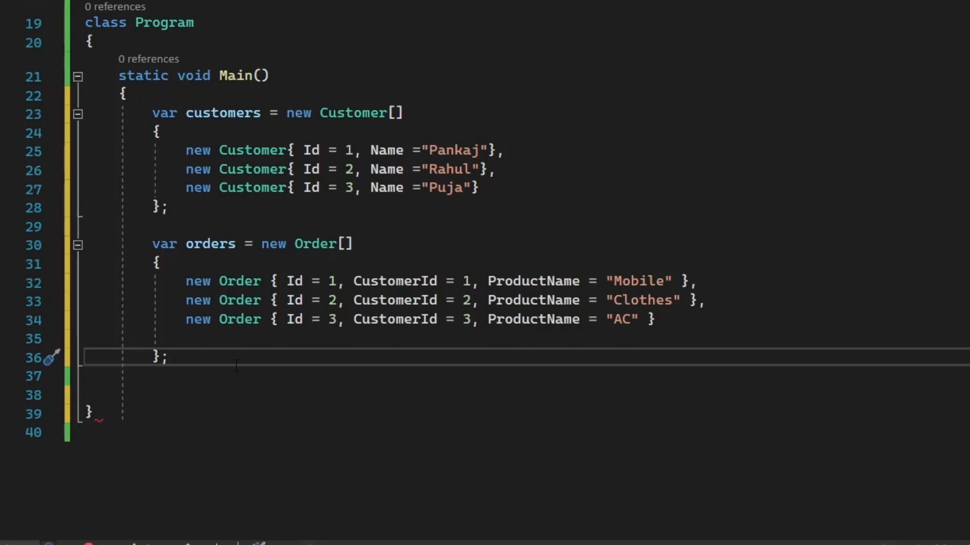
pyautogui.write('var results =')
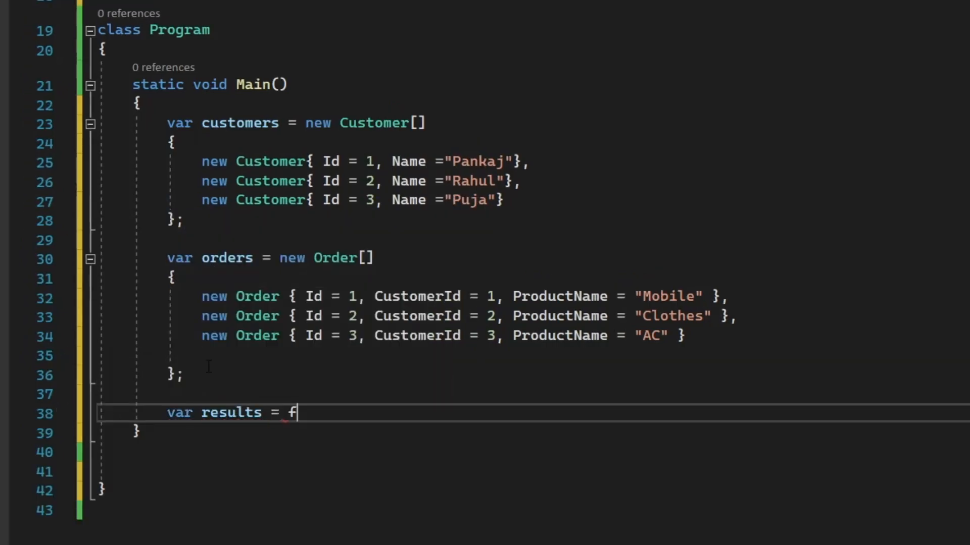
# - Write the LINQ join on customer.Id equals order.CustomerId, selecting customer name and product
pyautogui.write('from customer in customers')
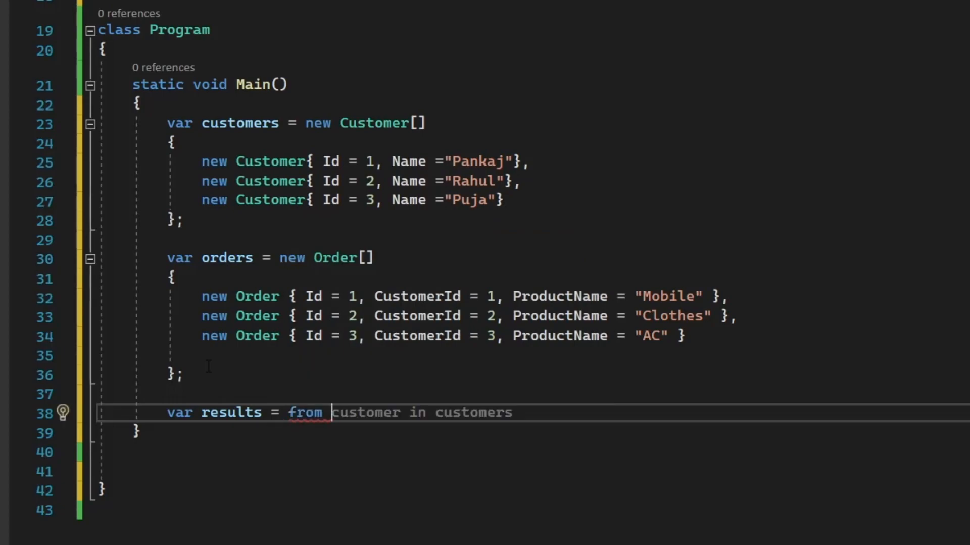
pyautogui.write('join order in orders')
pyautogui.write('on')
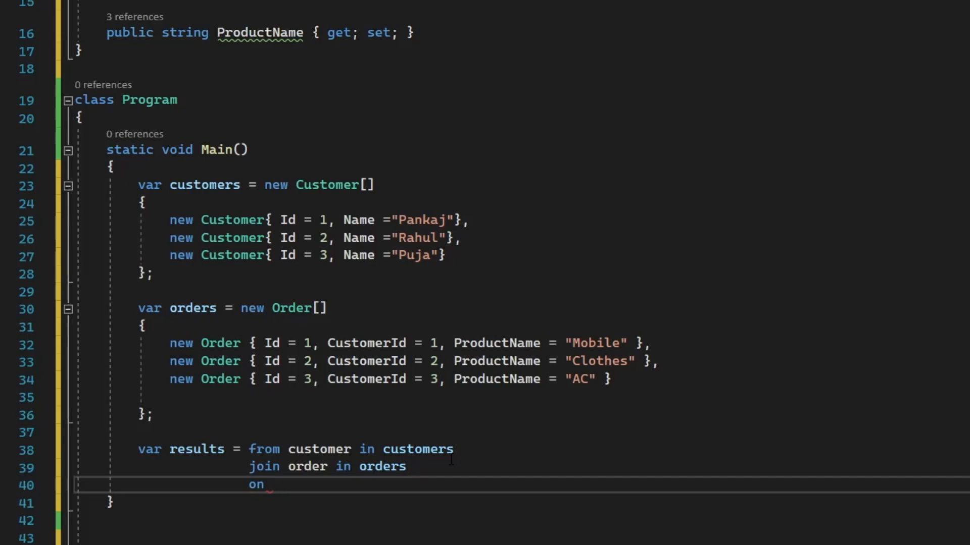
pyautogui.write('cust')
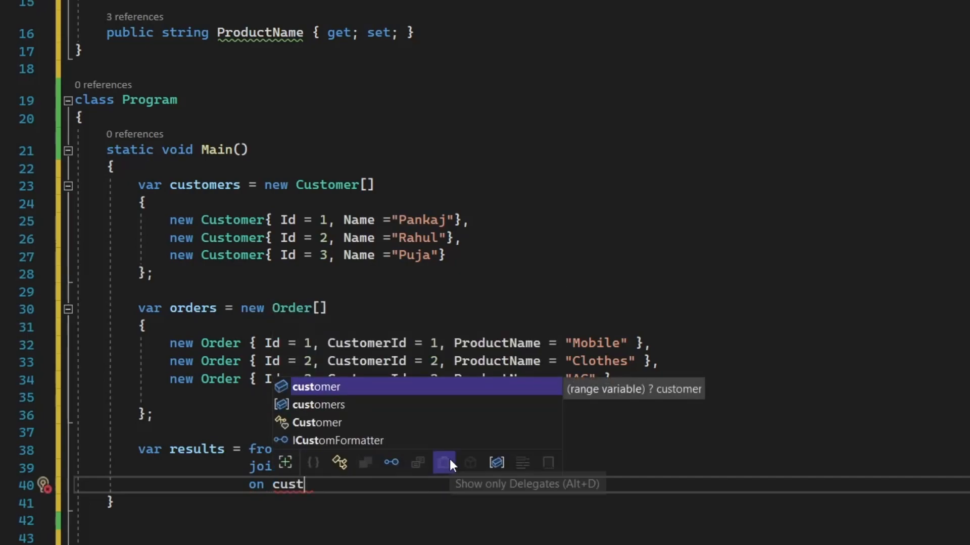
pyautogui.write('omer.Id')
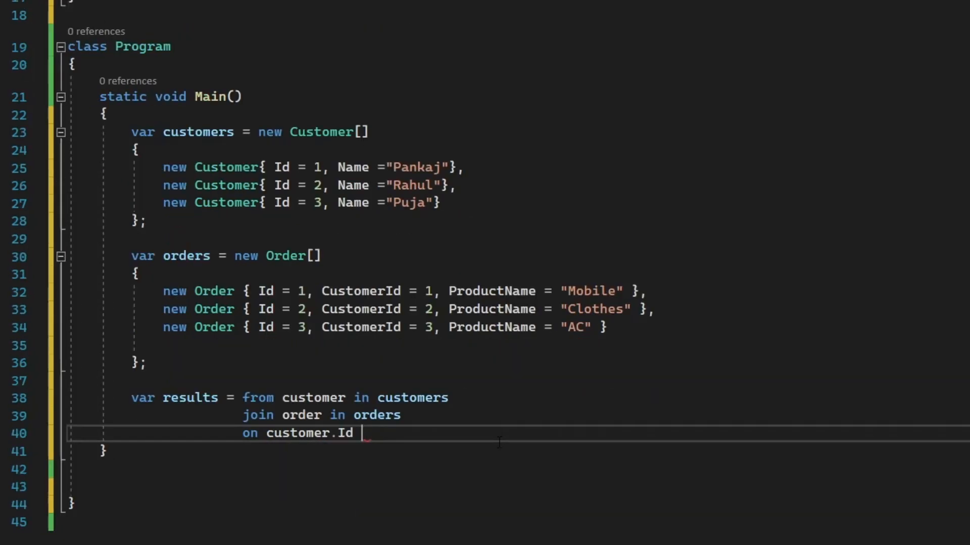
pyautogui.write('equals')
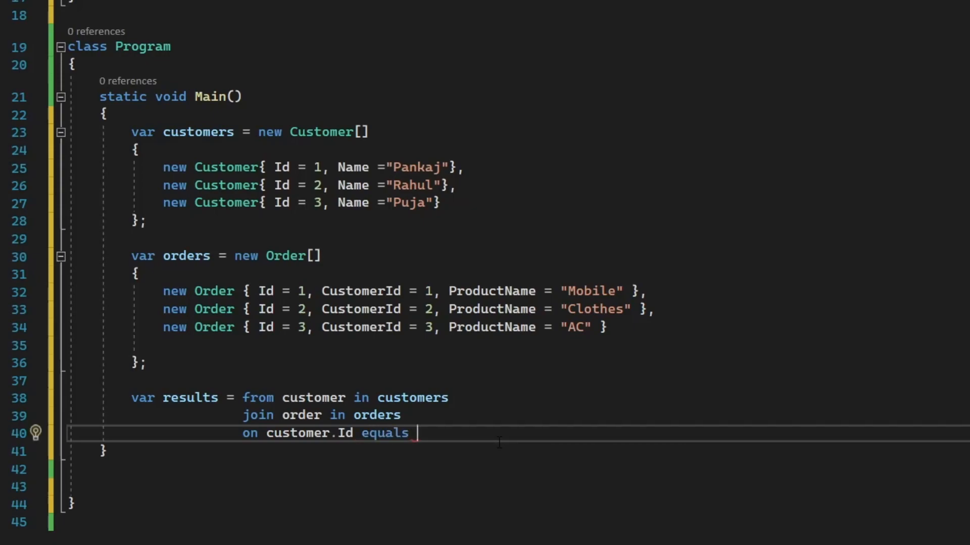
pyautogui.write('order')
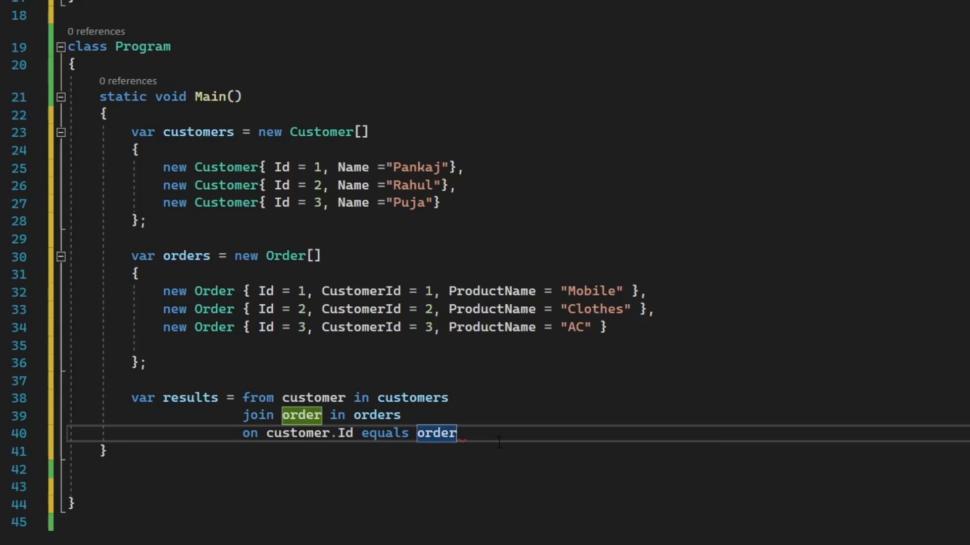
pyautogui.write('.CustomerId')
pyautogui.write('select')
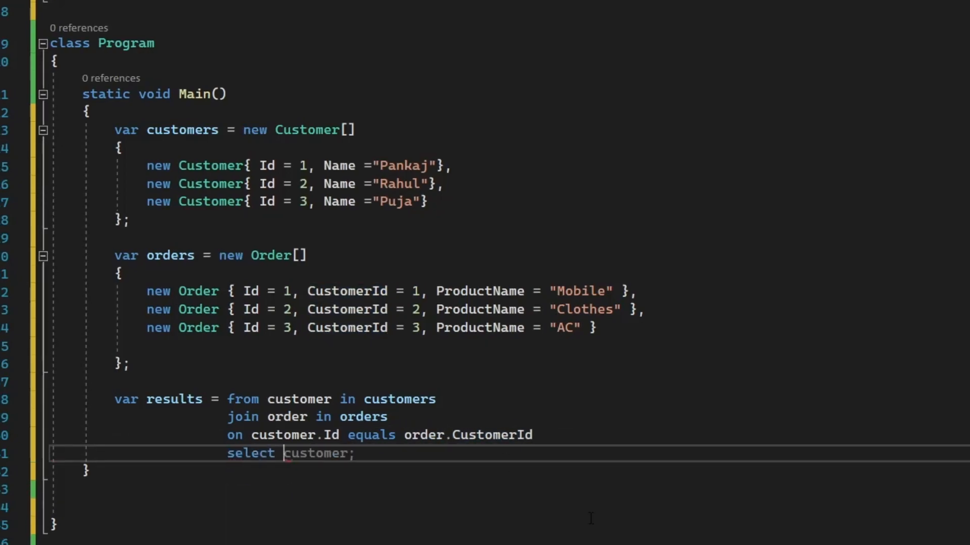
pyautogui.write('new {customer.Name, order.ProductName };')
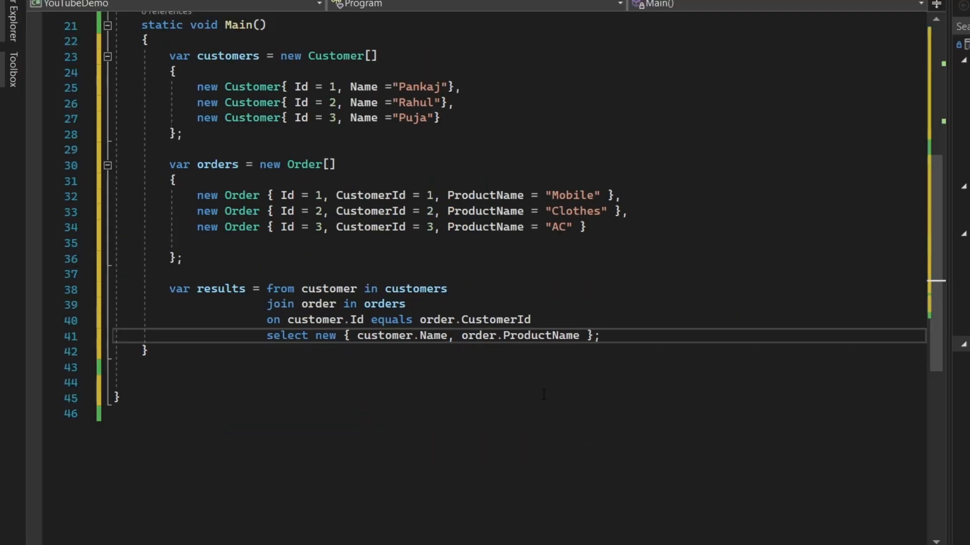
pyautogui.write('foreach(var x in results')
pyautogui.write('Console.WriteLine();')
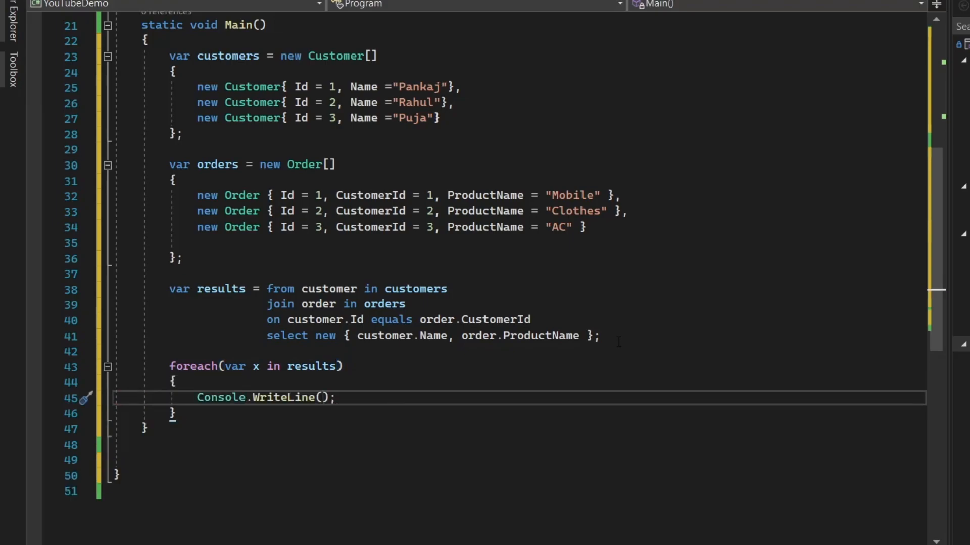
# - Print x.Name + " bought " + x.ProductName for each result, then add Console.ReadLine
pyautogui.write('x.Name')
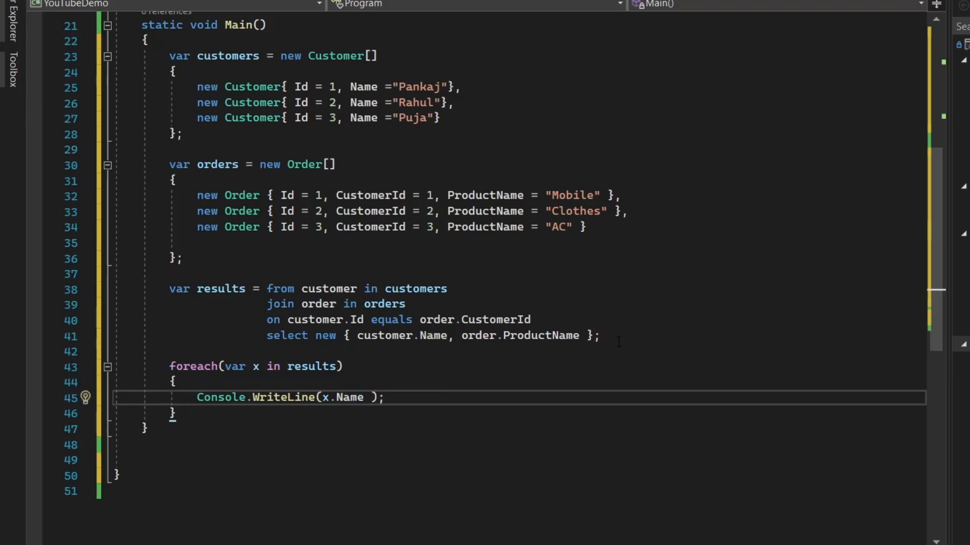
pyautogui.write('+ ""')
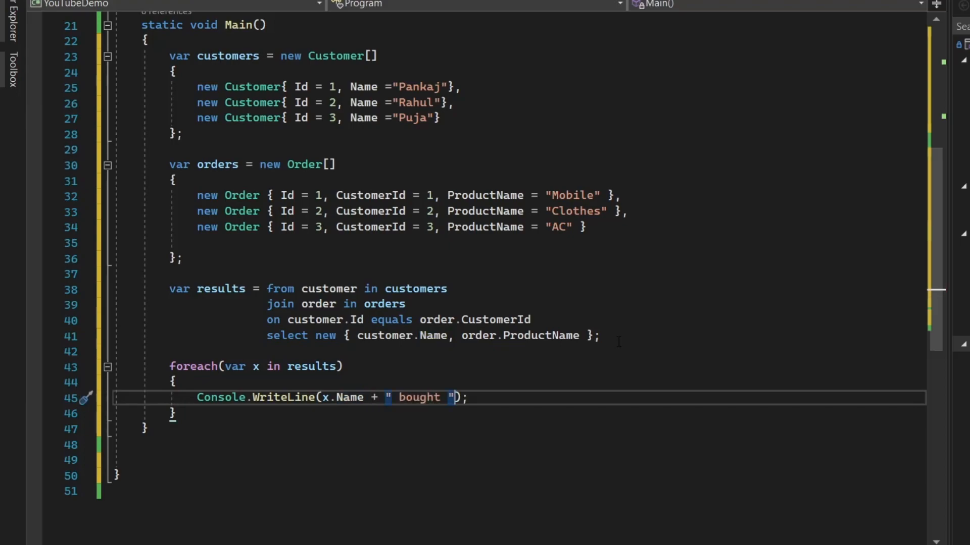
pyautogui.write('+ x.ProductName')
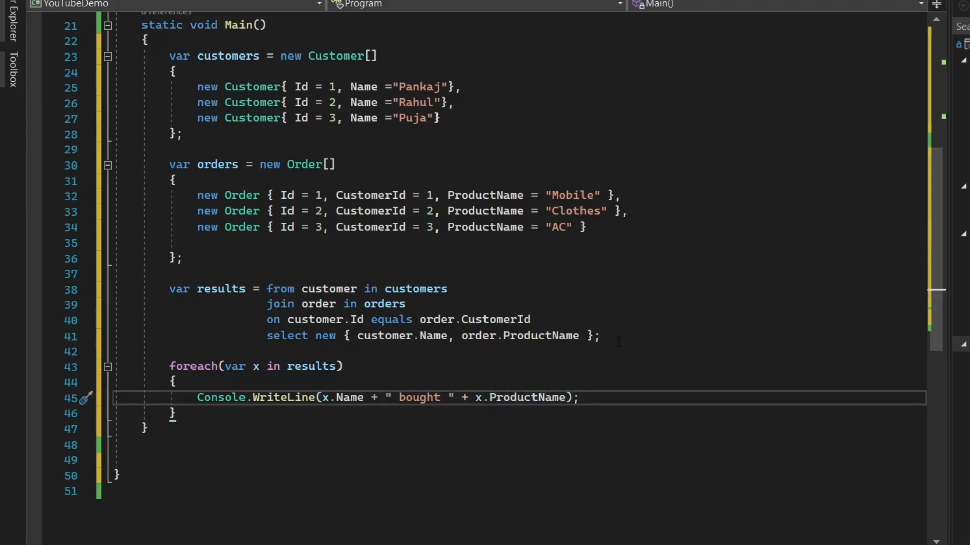
pyautogui.write('Console.ReadLine();')
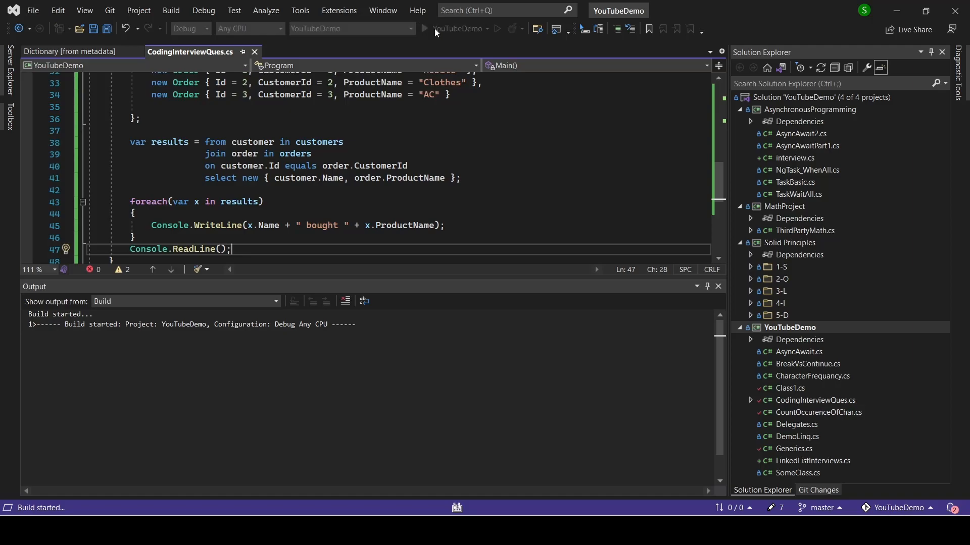
# - Run YouTubeDemo to show Pankaj bought Mobile, Rahul bought Clothes, Puja bought AC
pyautogui.click(424, 28)
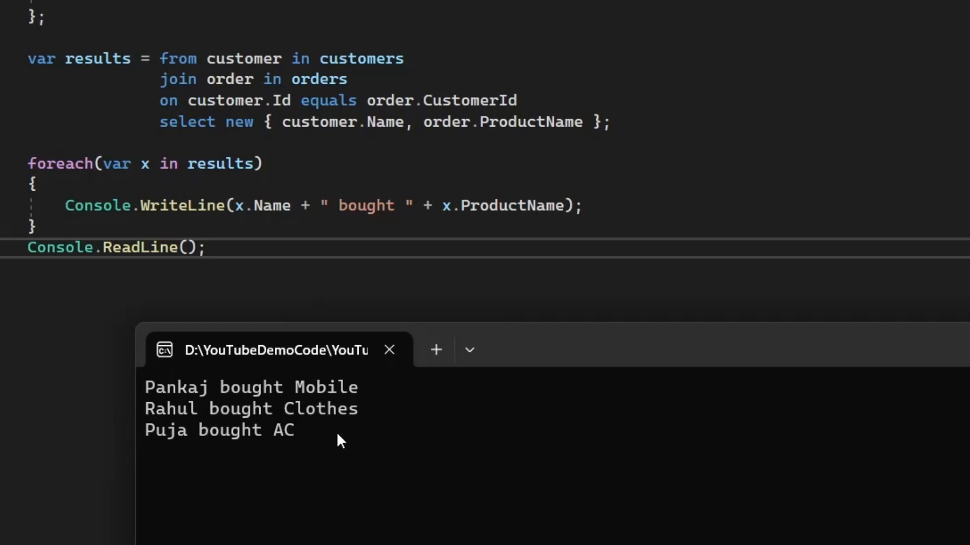
pyautogui.moveTo(347, 430)
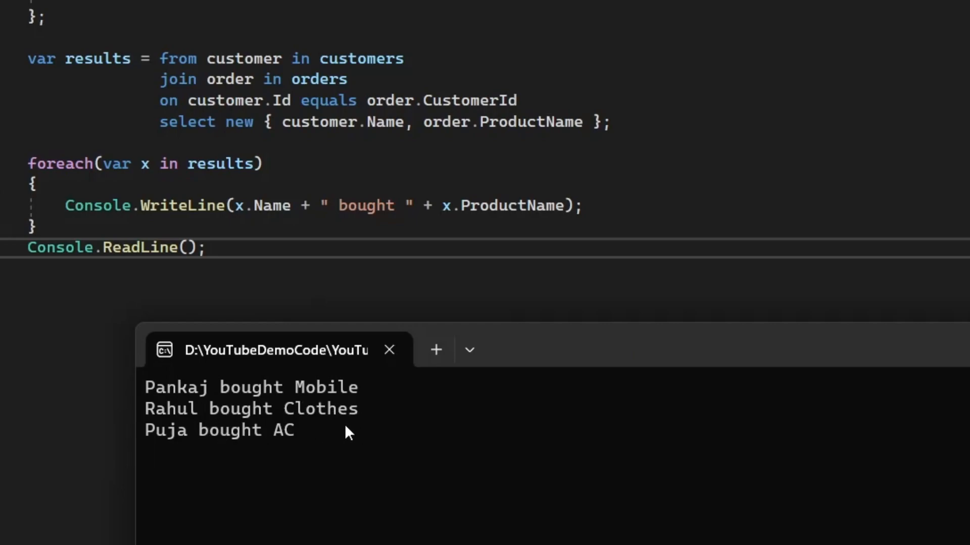